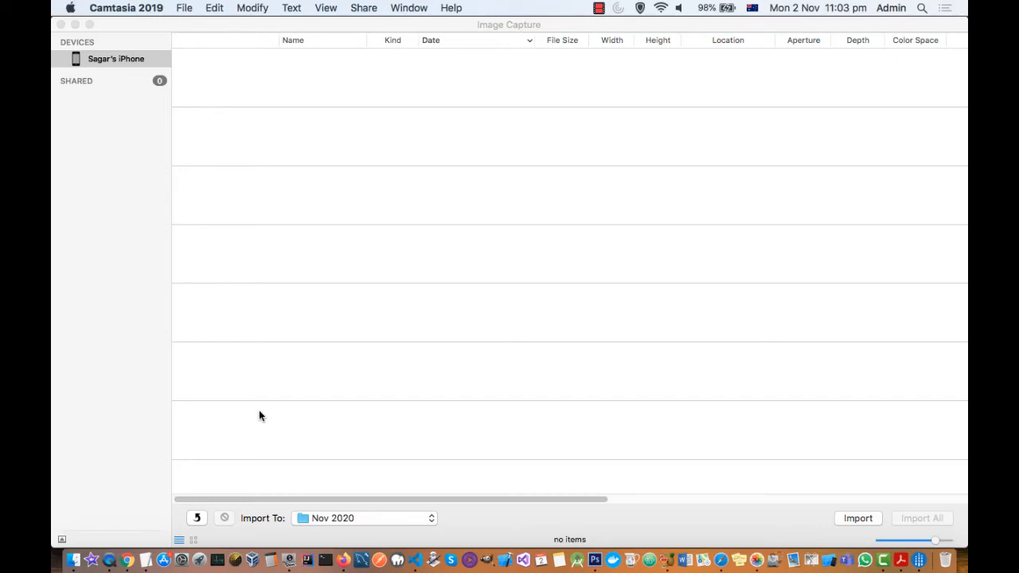
mouse_move(250, 407)
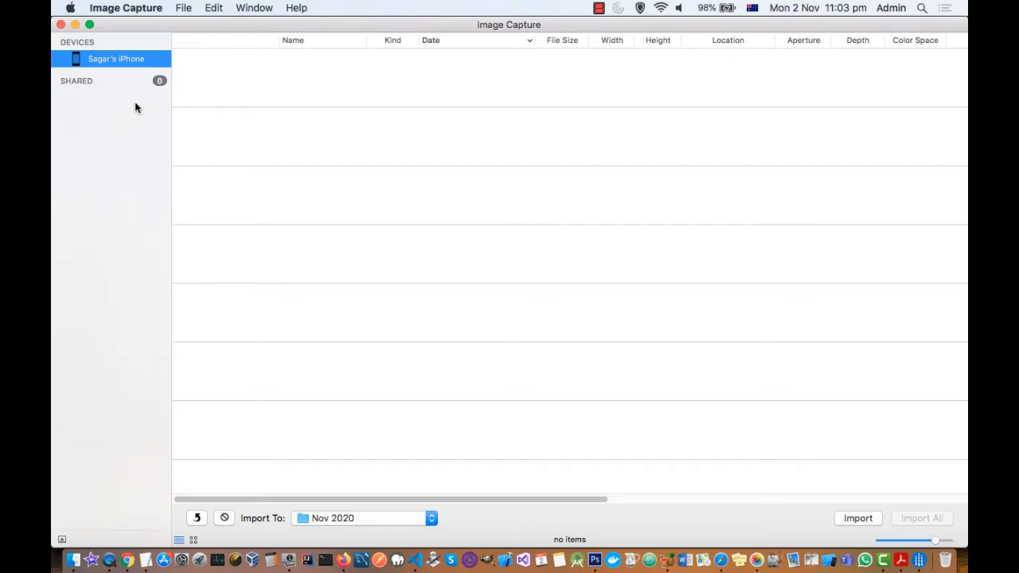
mouse_move(133, 213)
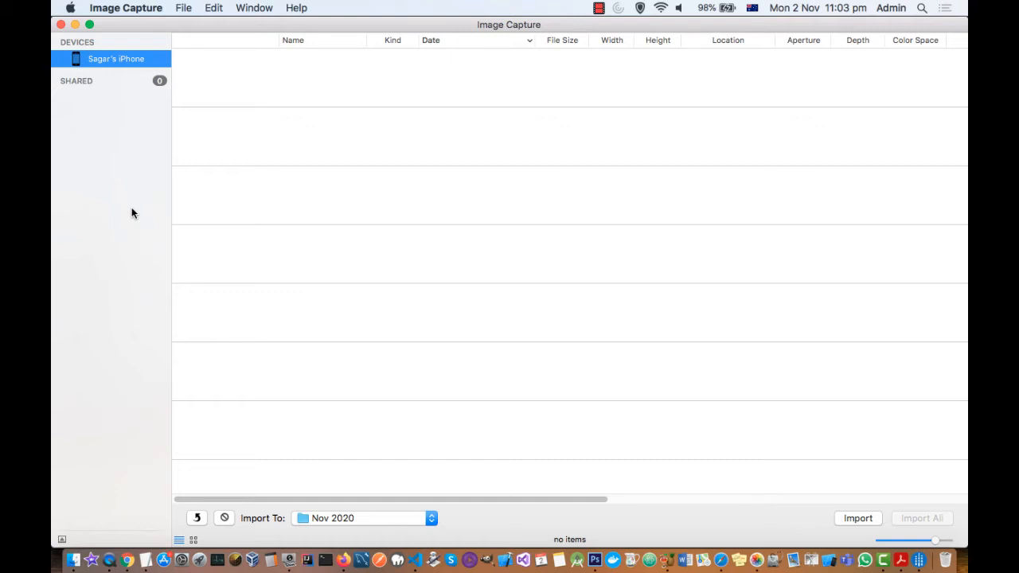
mouse_move(121, 90)
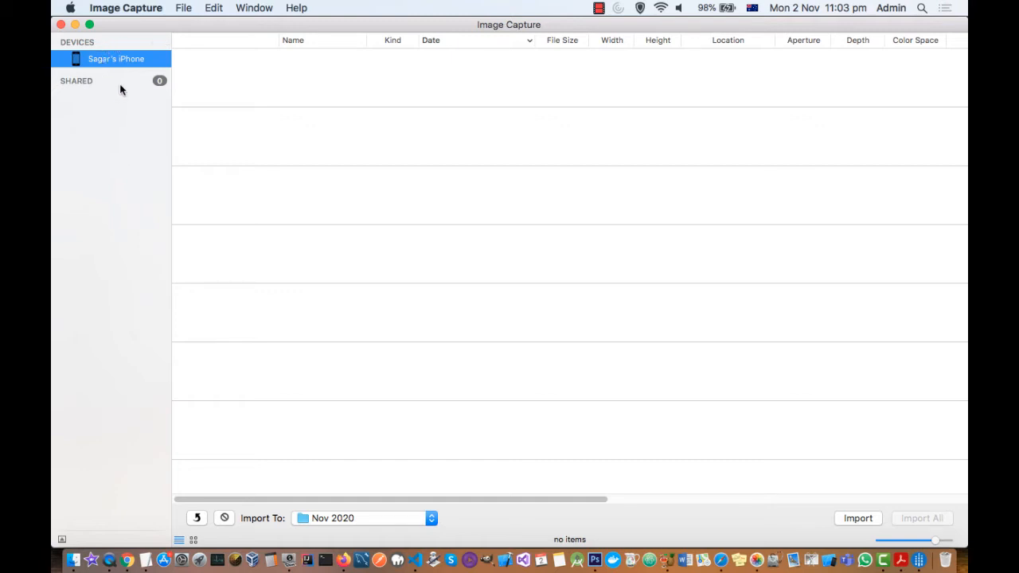
mouse_move(115, 70)
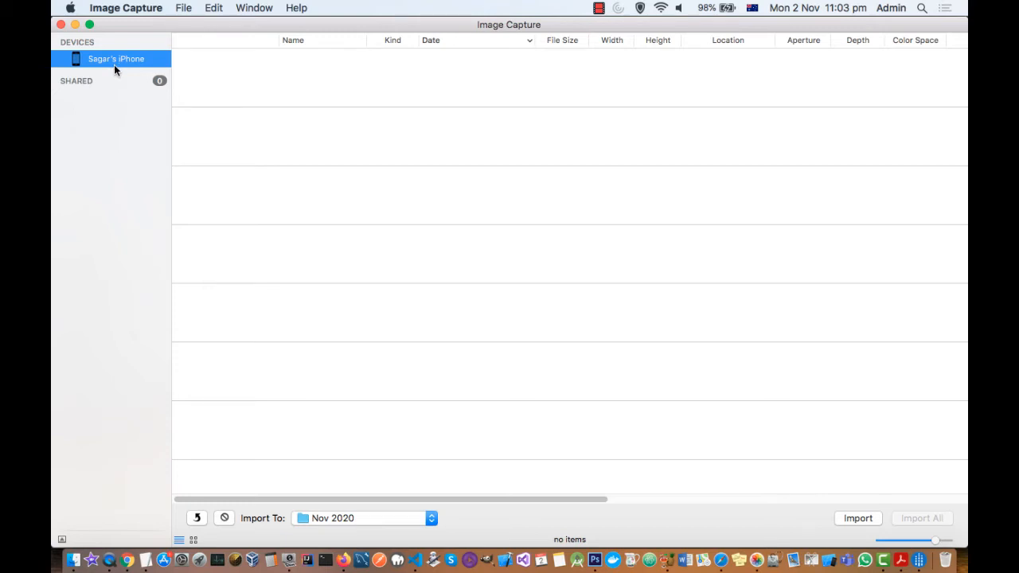
mouse_move(119, 69)
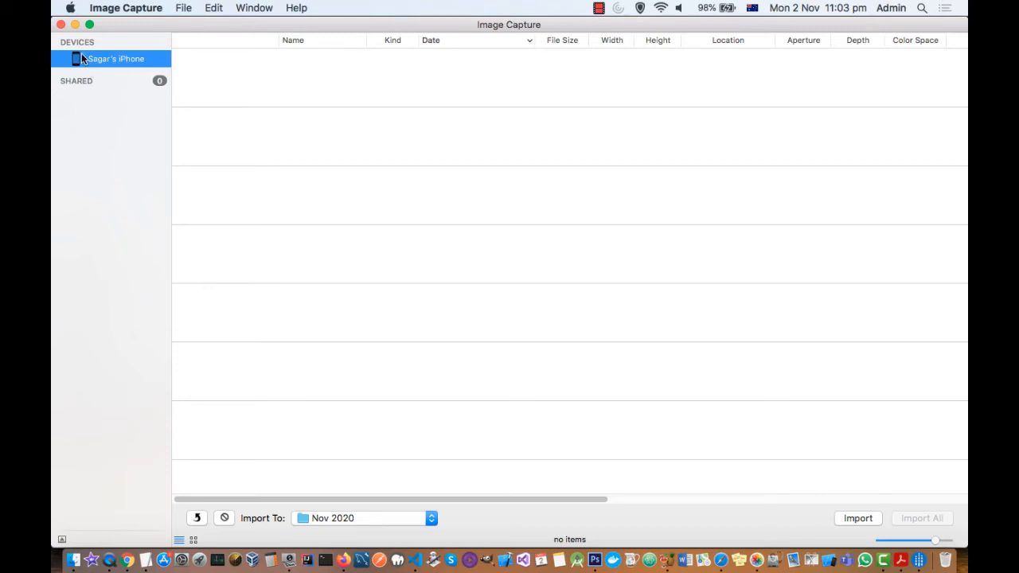
mouse_move(90, 59)
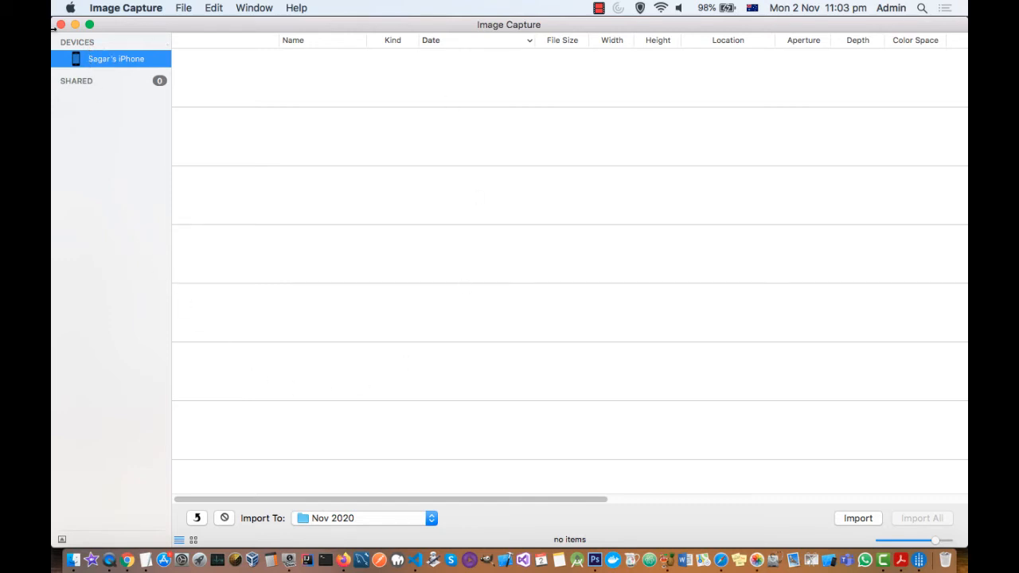
mouse_move(79, 229)
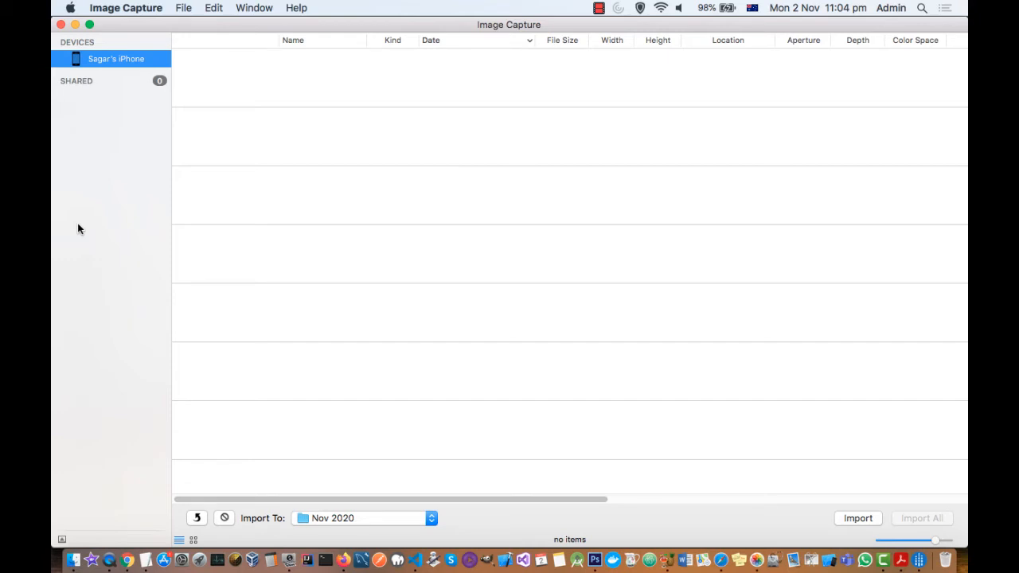
mouse_move(114, 301)
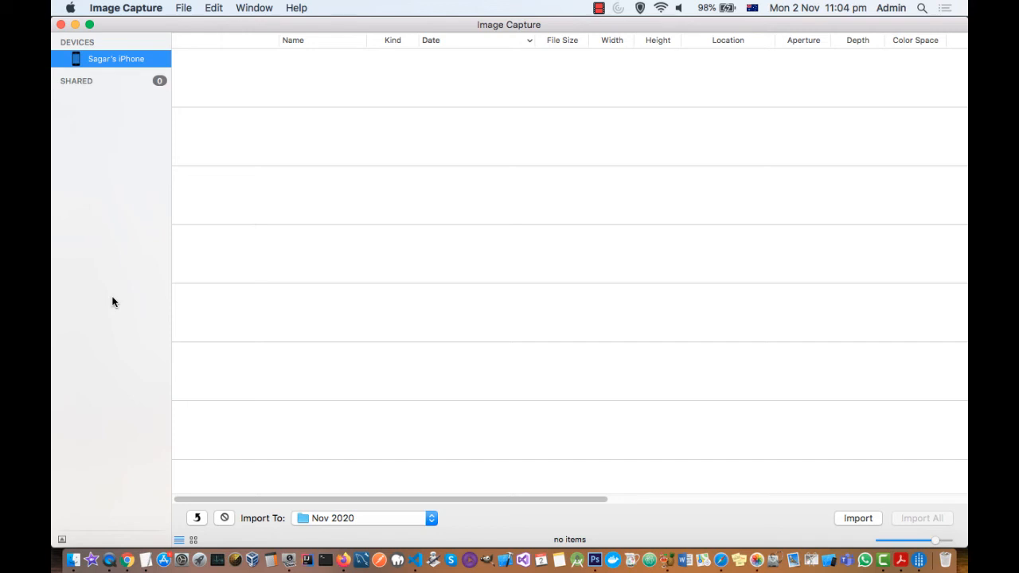
mouse_move(301, 105)
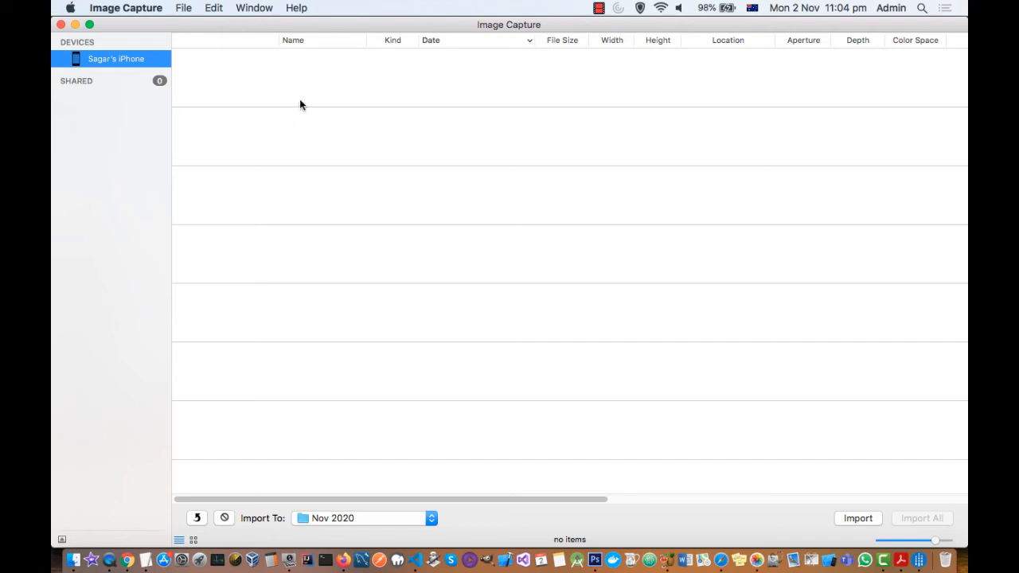
mouse_move(127, 74)
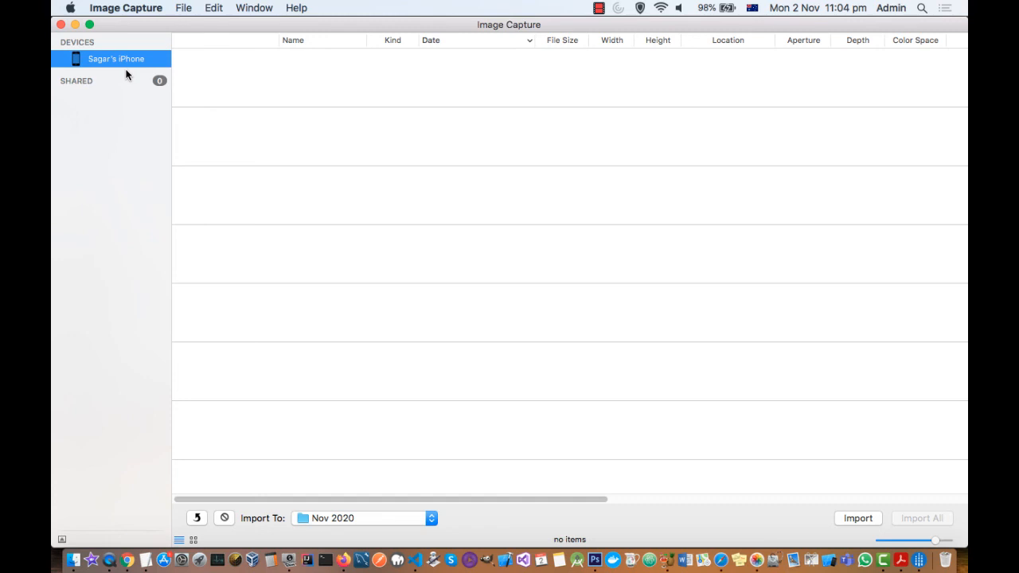
mouse_move(278, 89)
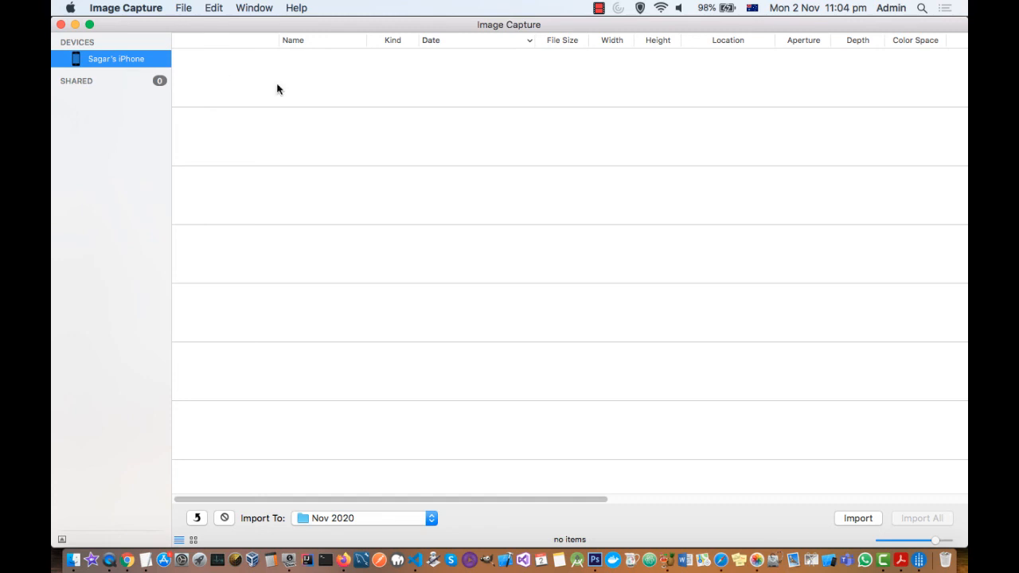